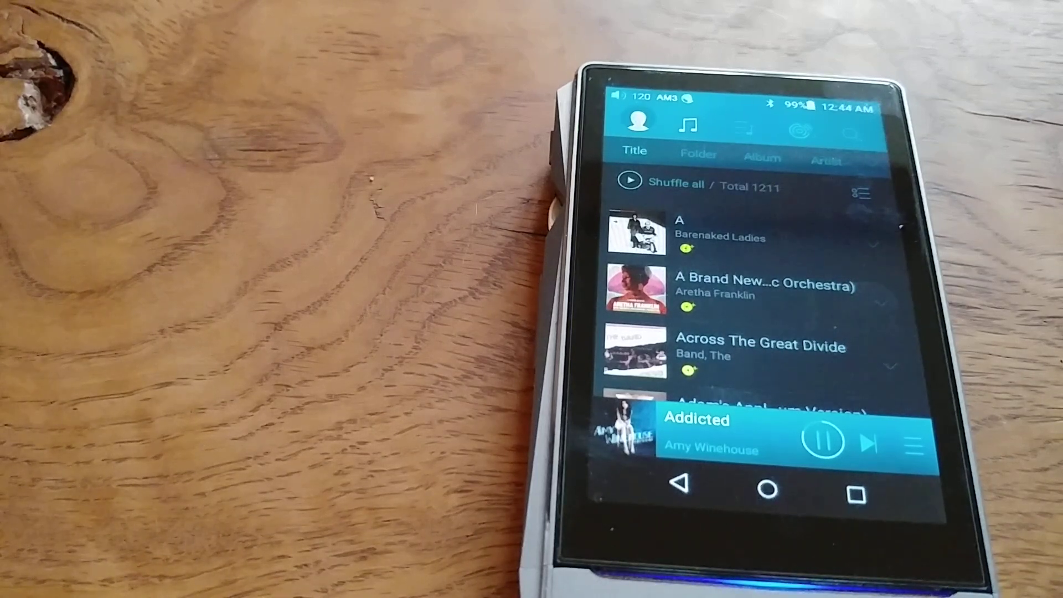
- Pause Amy Winehouse's 'Addicted' on the FiiO from the second player's Hibby Link screen
{"action": "left_click", "coordinate": [825, 442]}
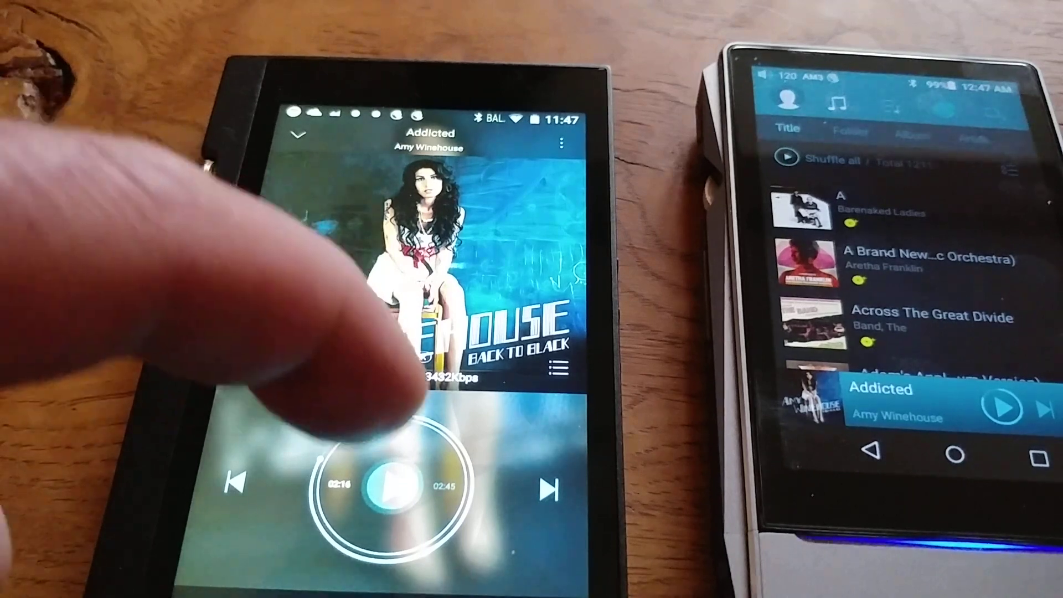
- Resume 'Addicted' remotely for a few seconds, then pause it again at 02:27
{"action": "left_click", "coordinate": [399, 478]}
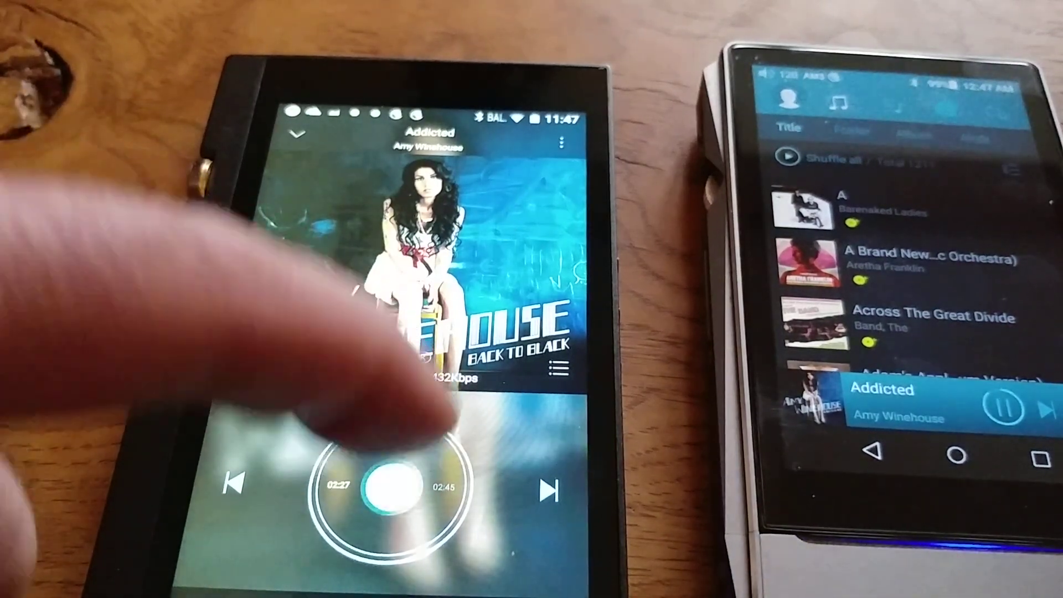
{"action": "left_click", "coordinate": [395, 482]}
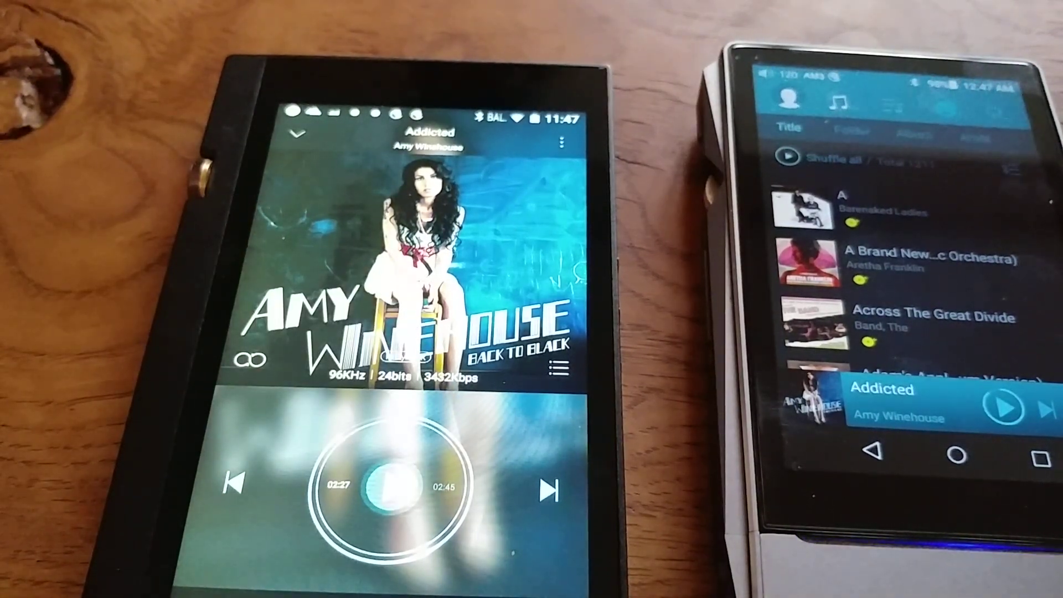